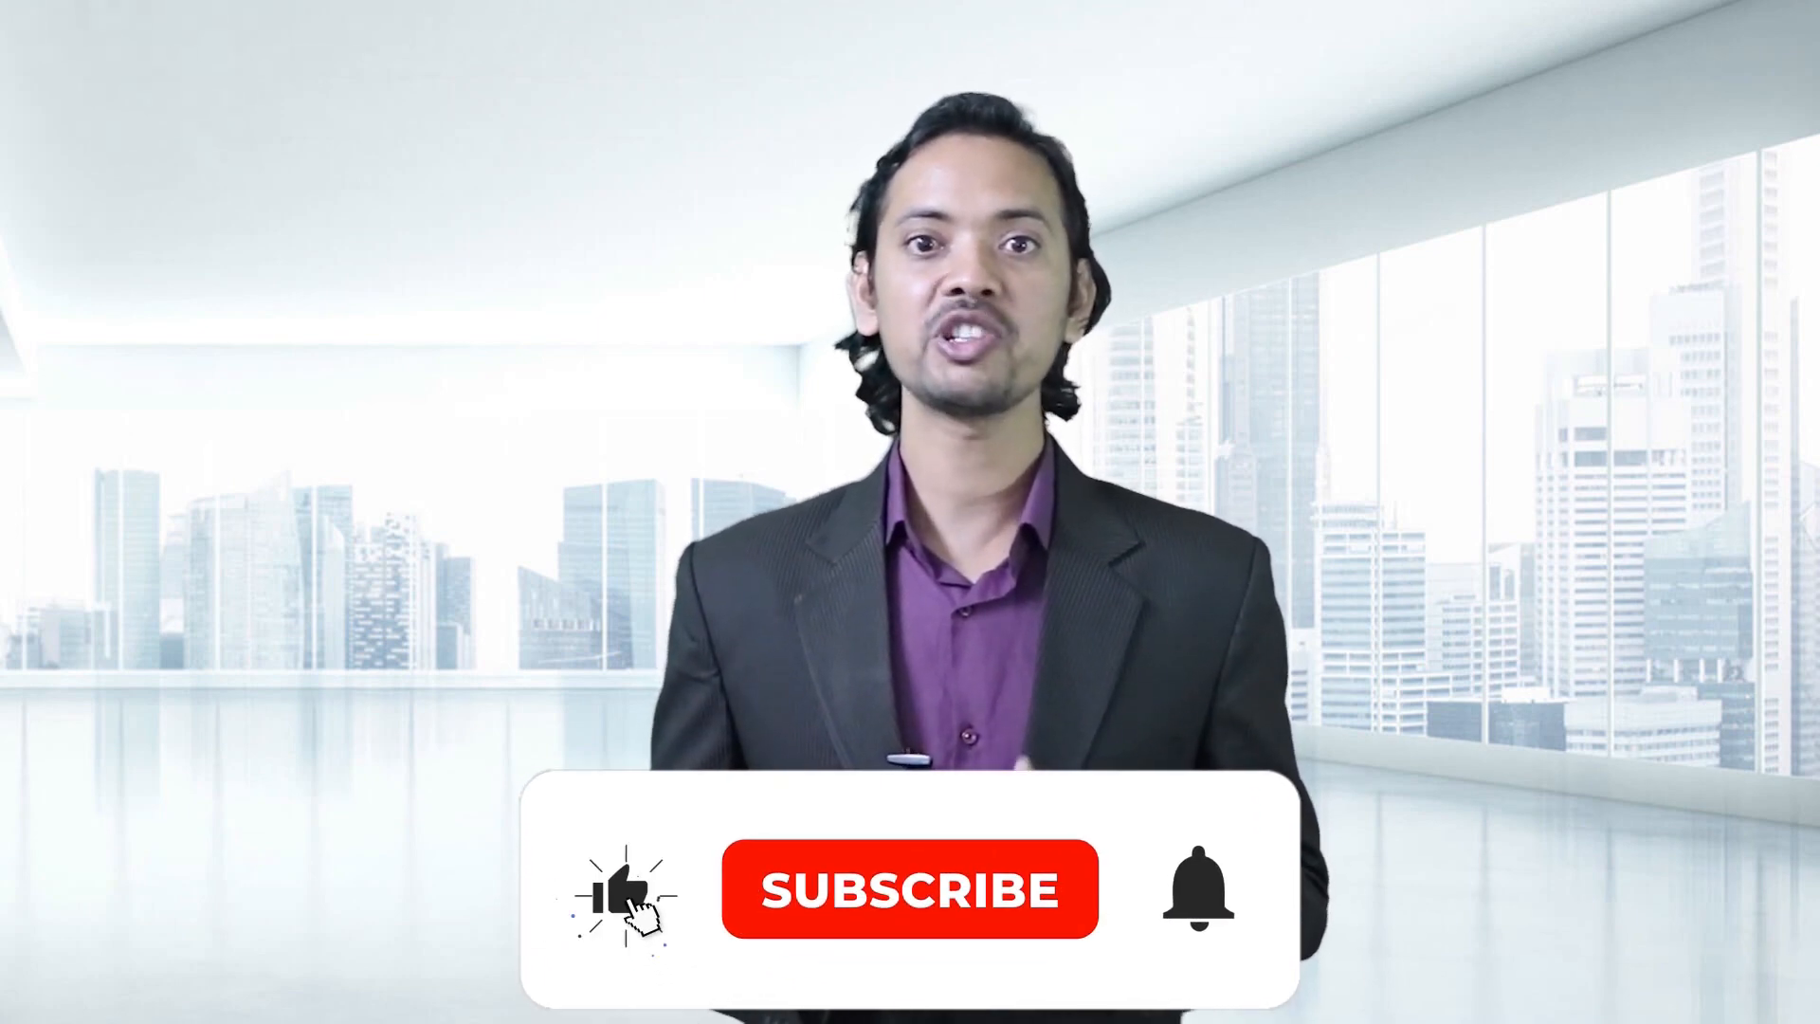
Step: Let the outro play as the subscribe animation switches SUBSCRIBE to SUBSCRIBED with a blue thumbs-up
click(908, 889)
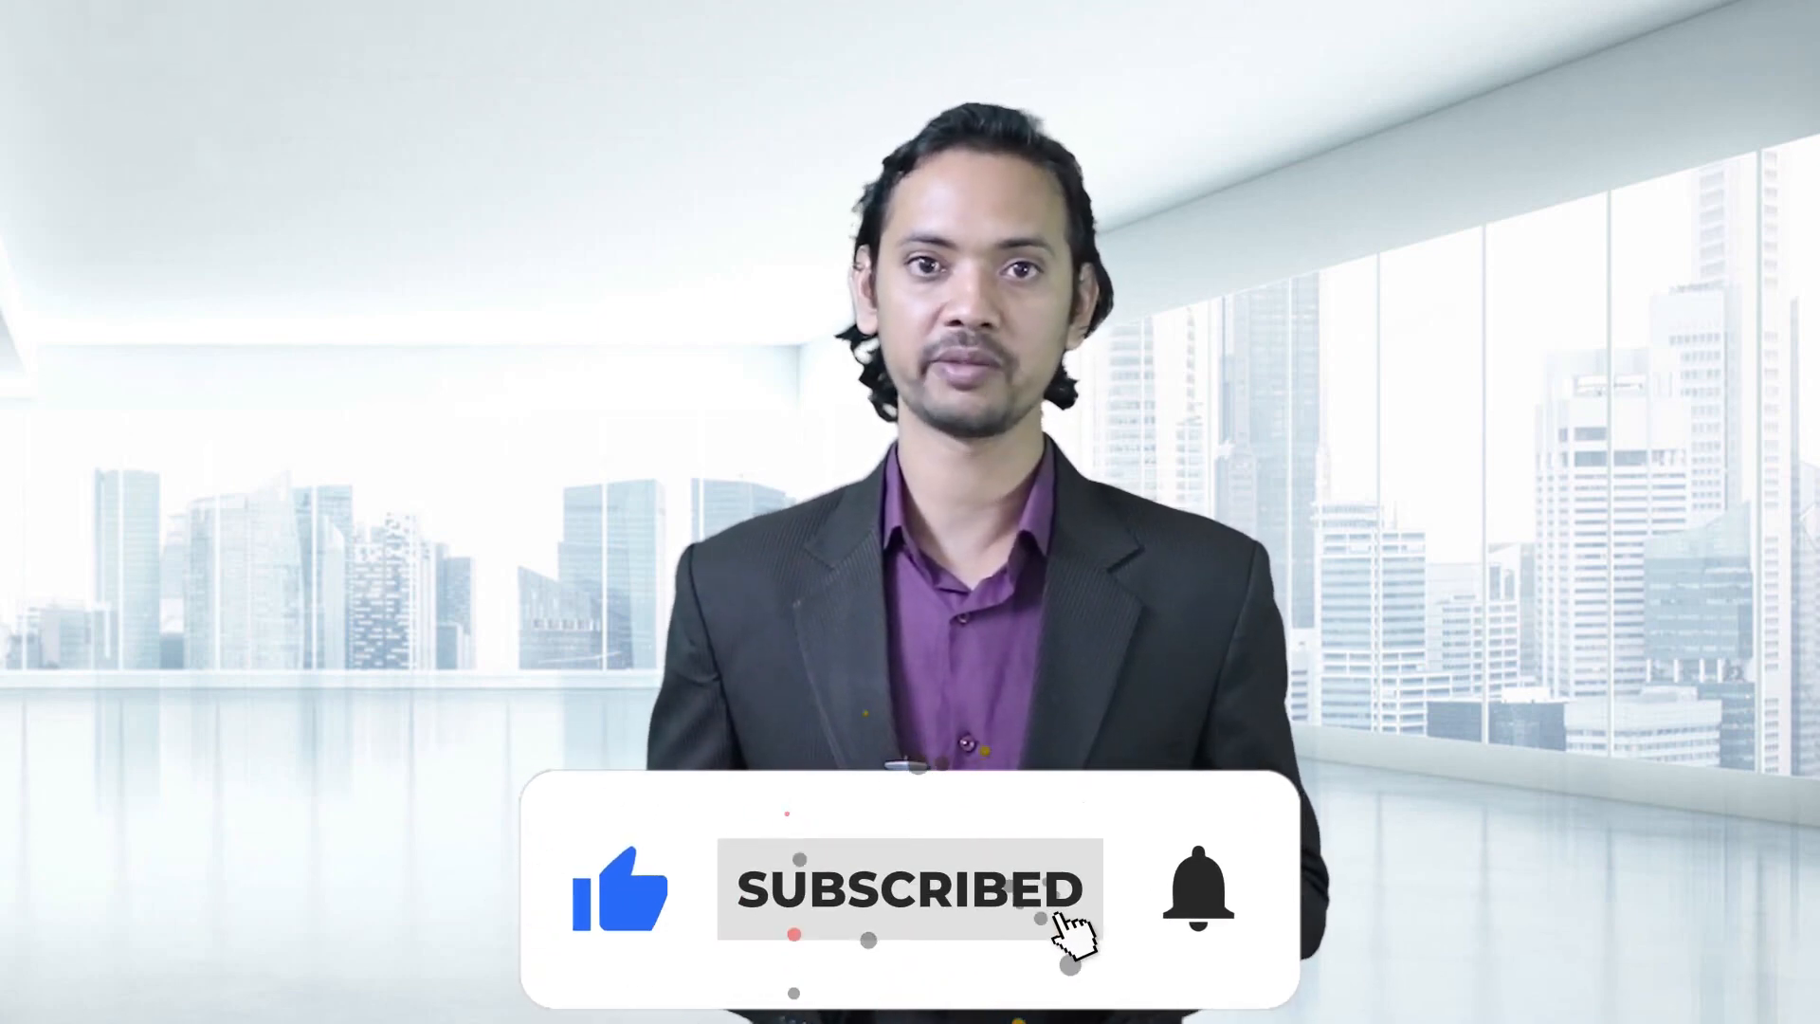